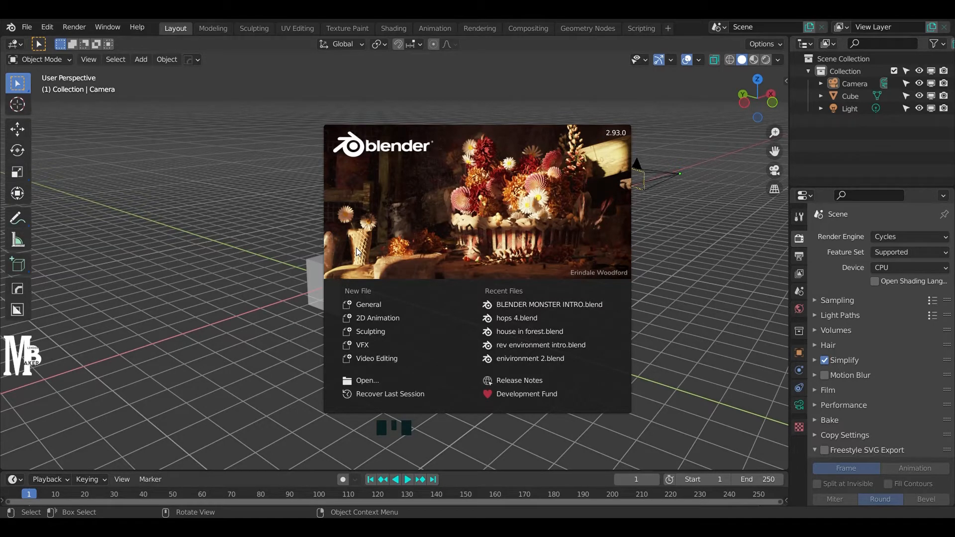
{"action": "mouse_move", "coordinate": [361, 250]}
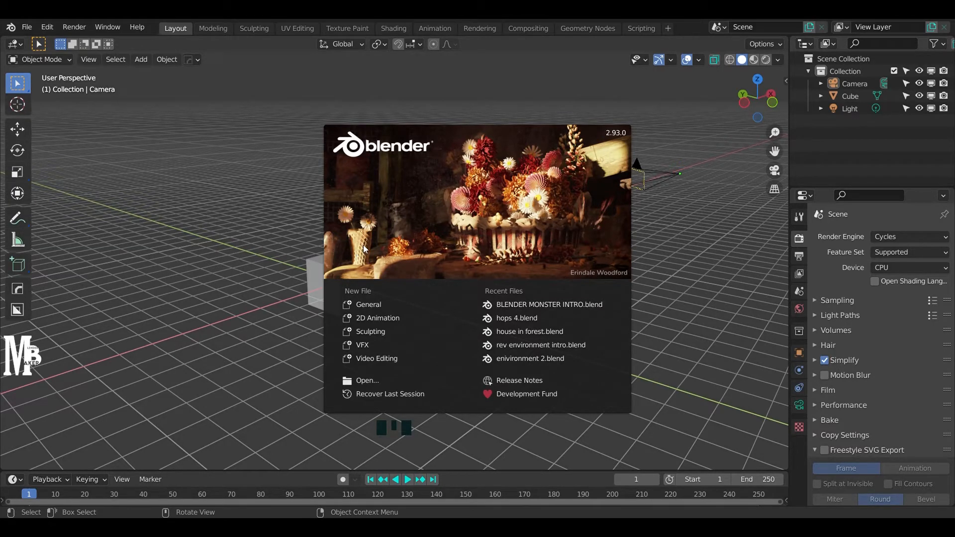
Delete the default cube and add a NURBS surface circle at the origin, viewed from the right.
{"action": "key", "text": "Delete"}
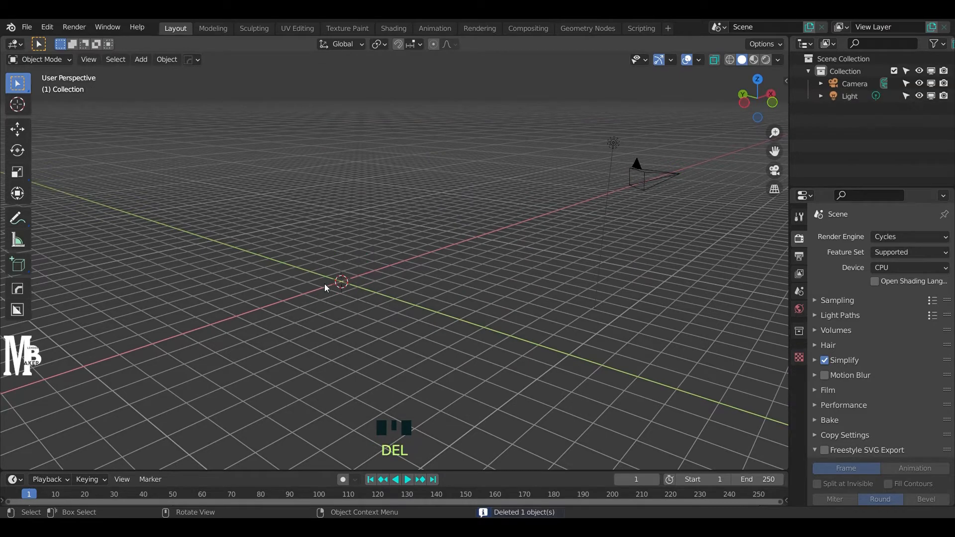
{"action": "key", "text": "numpad_3"}
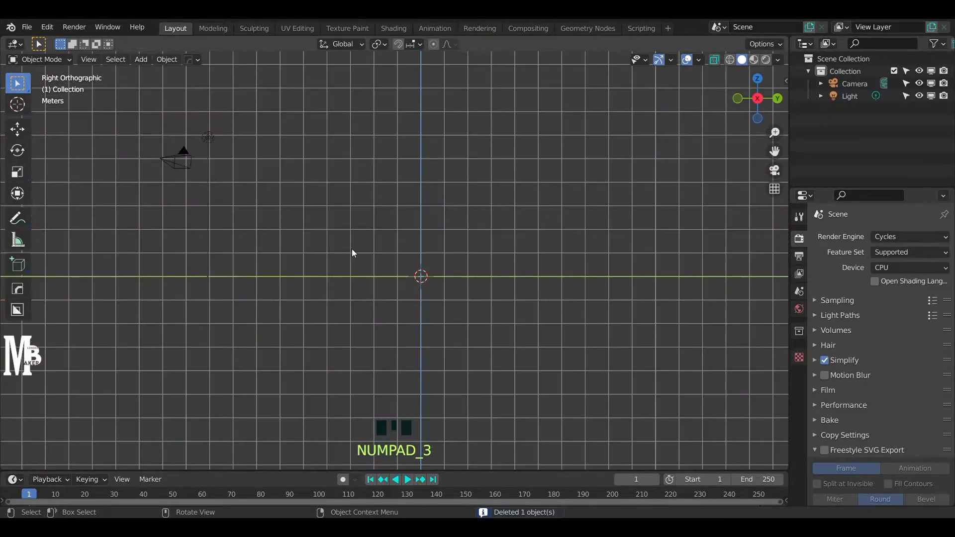
{"action": "key", "text": "shift+a"}
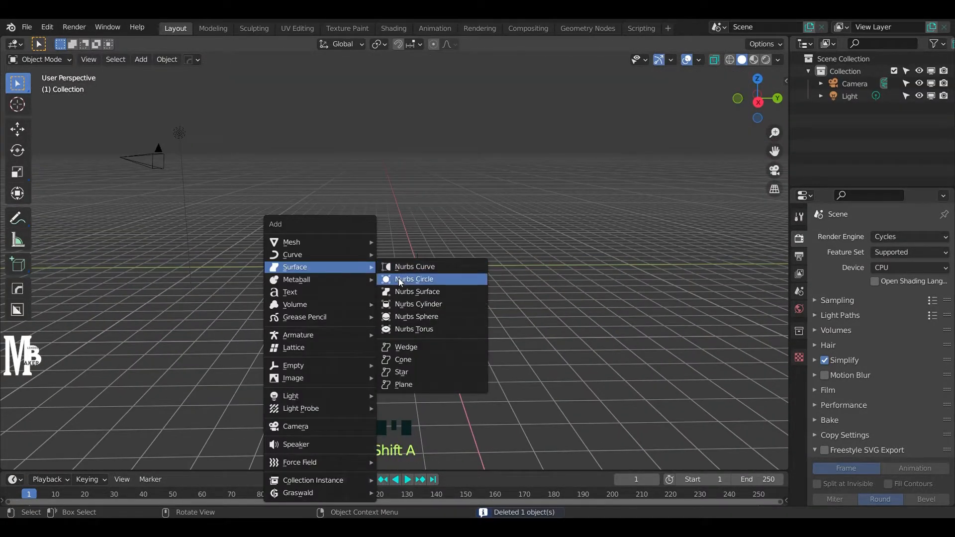
{"action": "left_click", "coordinate": [414, 279]}
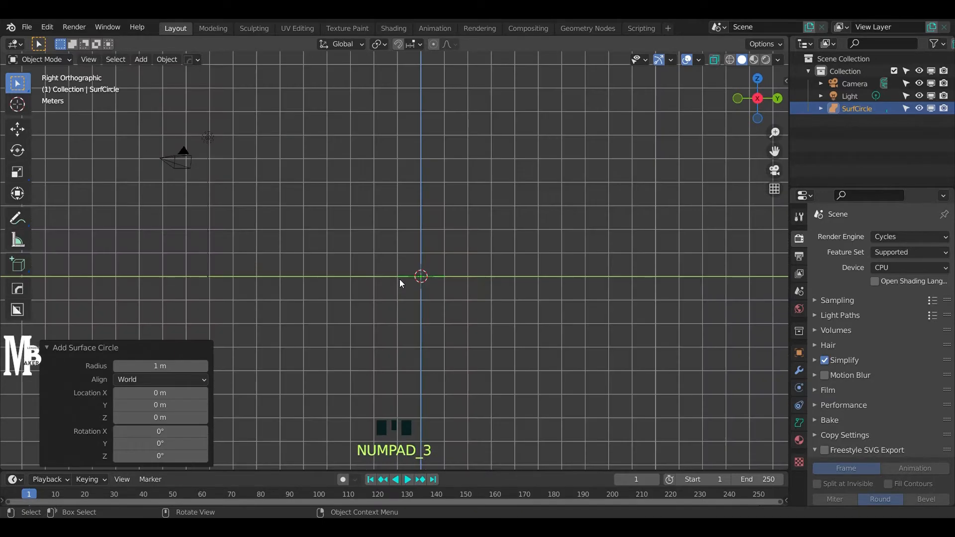
Duplicate and scale the ring upward to extrude the circle into a curving, tapering tube.
{"action": "key", "text": "shift+d"}
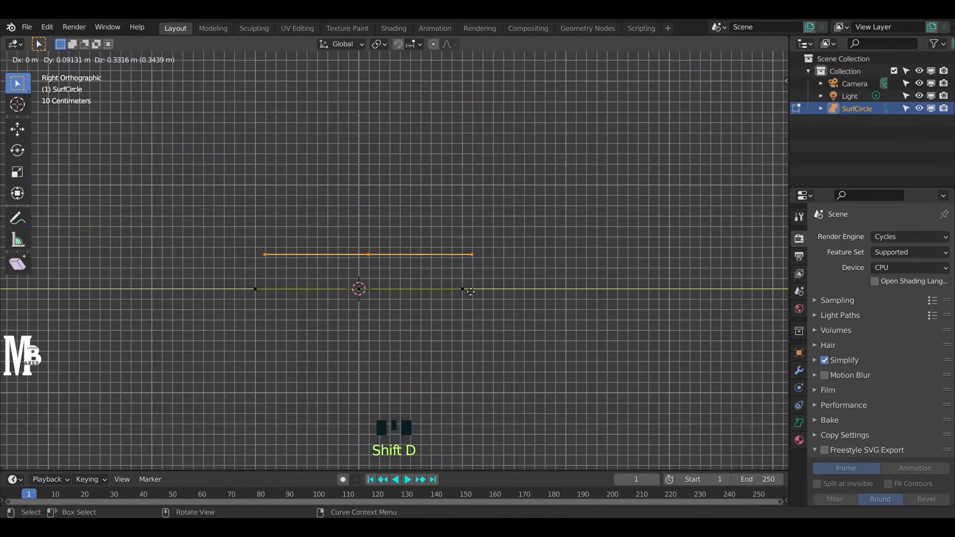
{"action": "key", "text": "s"}
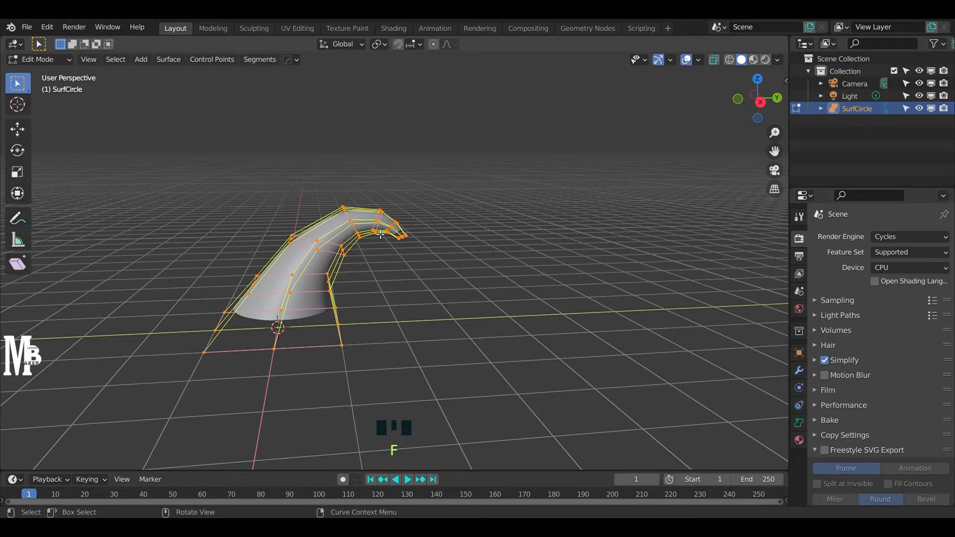
Scale the tube's end ring down to a narrow point in right-side view.
{"action": "scroll", "scroll_direction": "up", "scroll_amount": 3}
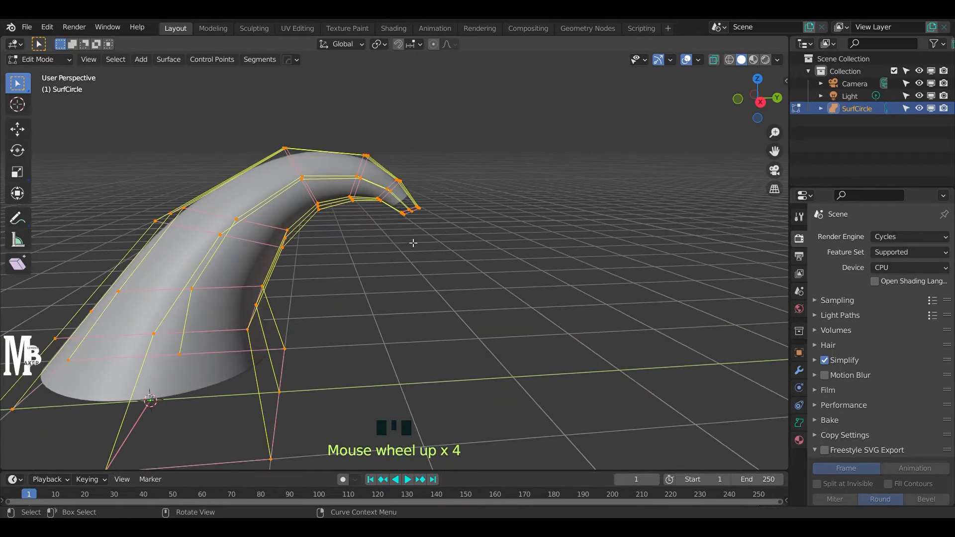
{"action": "key", "text": "NUMPAD_3"}
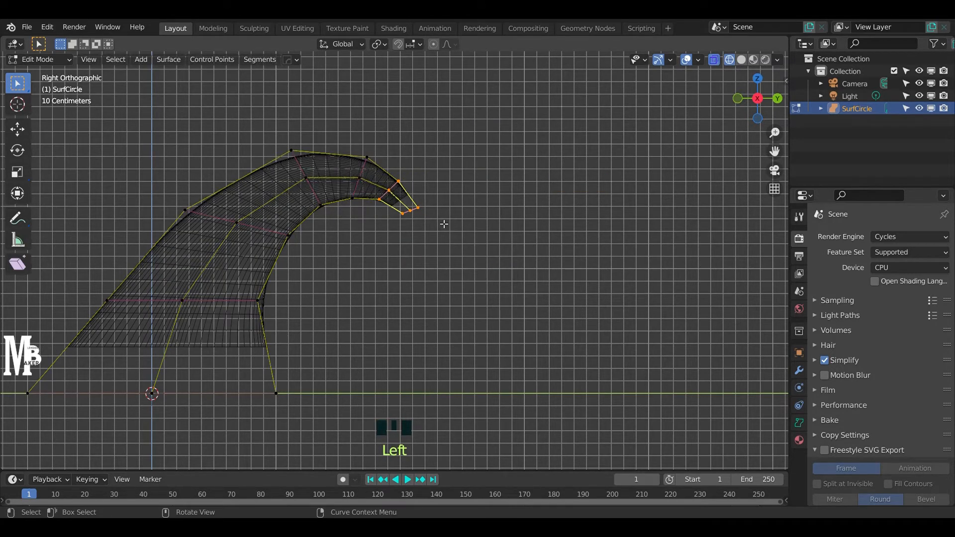
{"action": "key", "text": "s"}
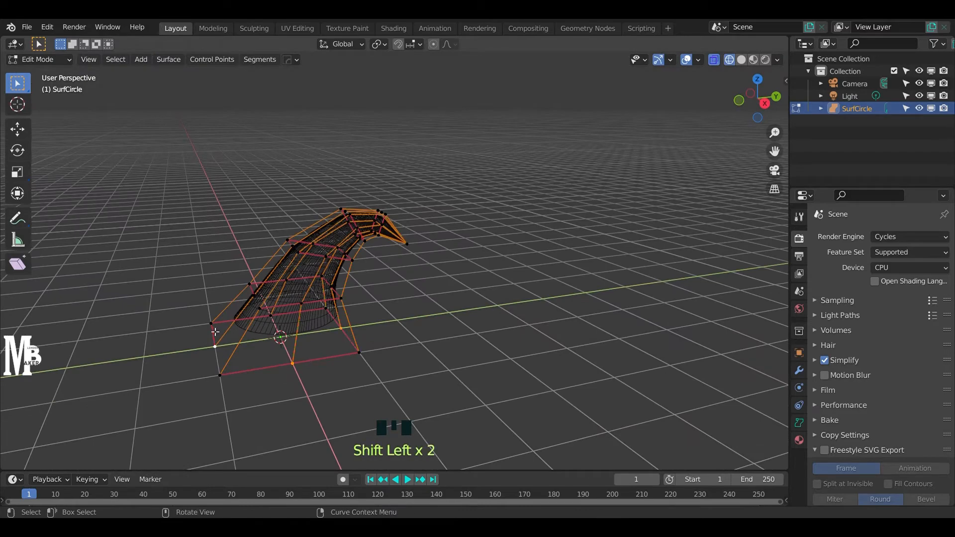
Scale the bottom ring out tenfold into a wide flat brim and refine it from the side.
{"action": "key", "text": "s"}
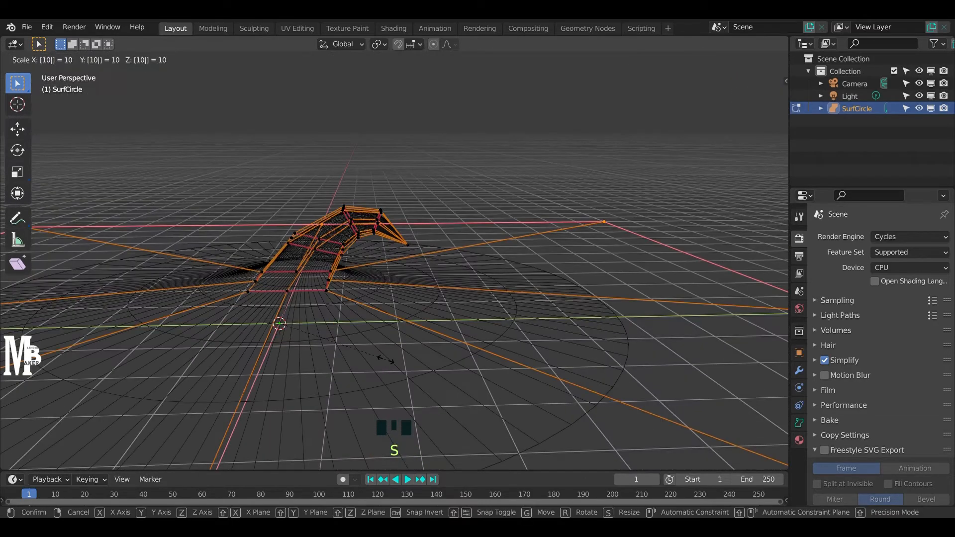
{"action": "key", "text": "Tab"}
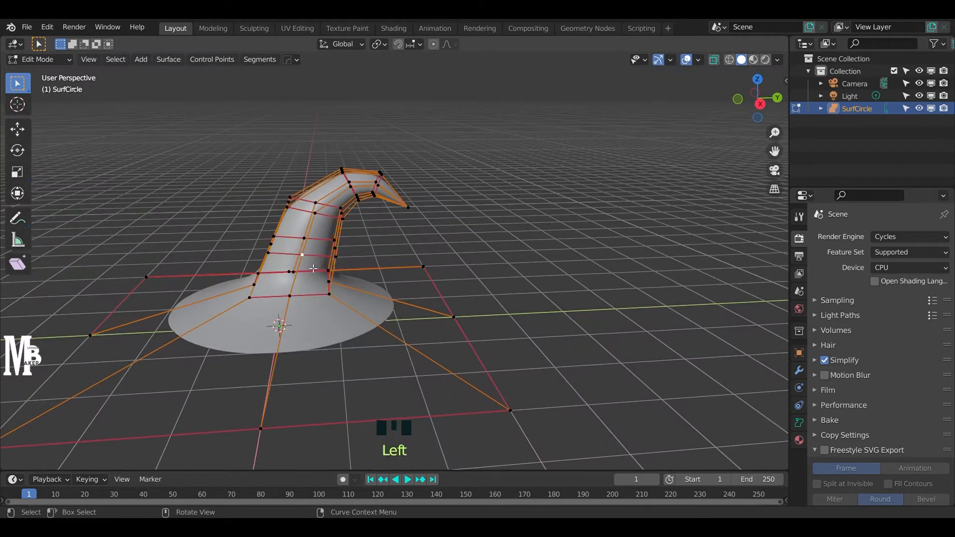
{"action": "key", "text": "s"}
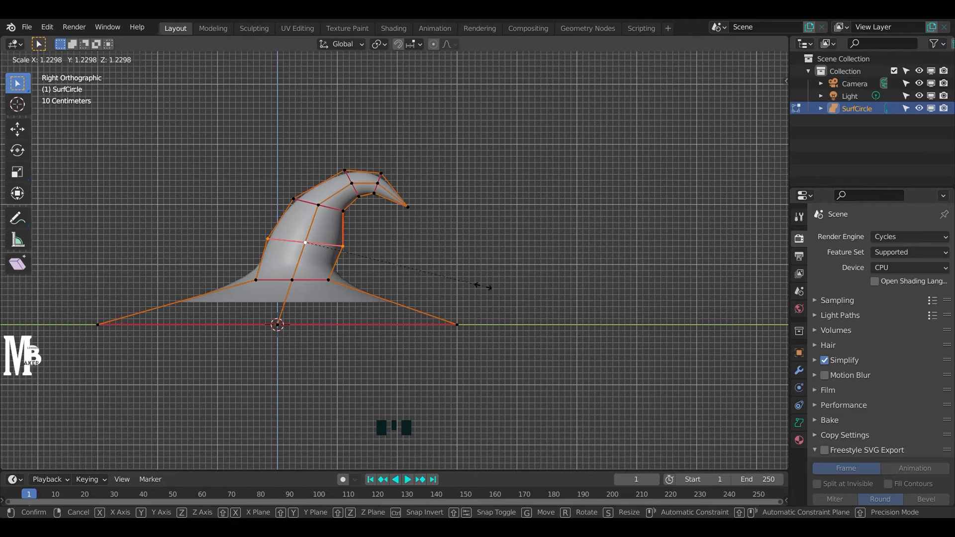